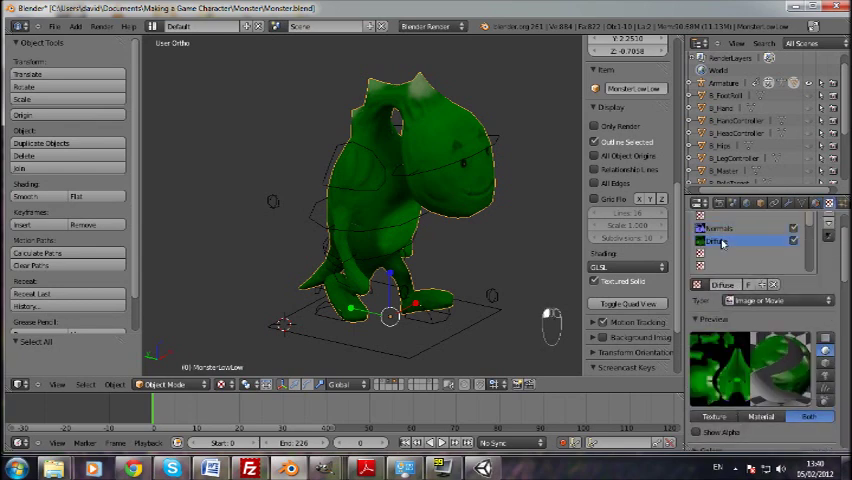
# Step: Open Blender's File > Export > Autodesk FBX browser, with the file named Monster.fbx
pyautogui.click(745, 241)
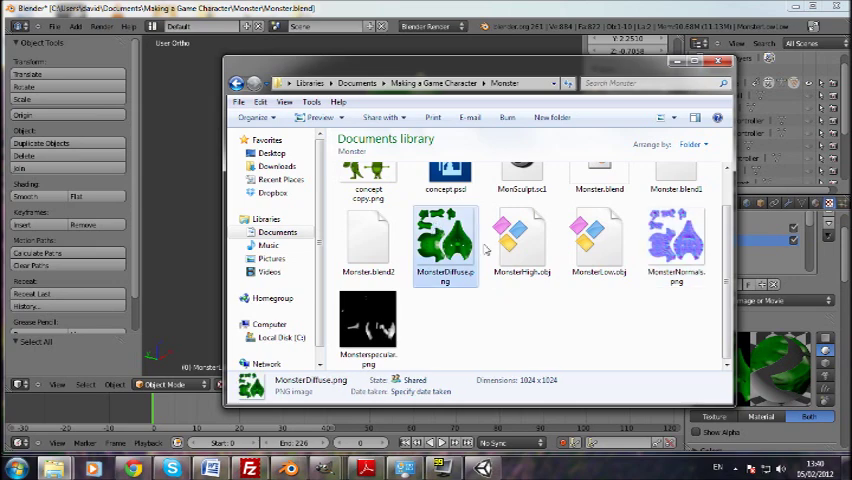
pyautogui.moveTo(462, 317)
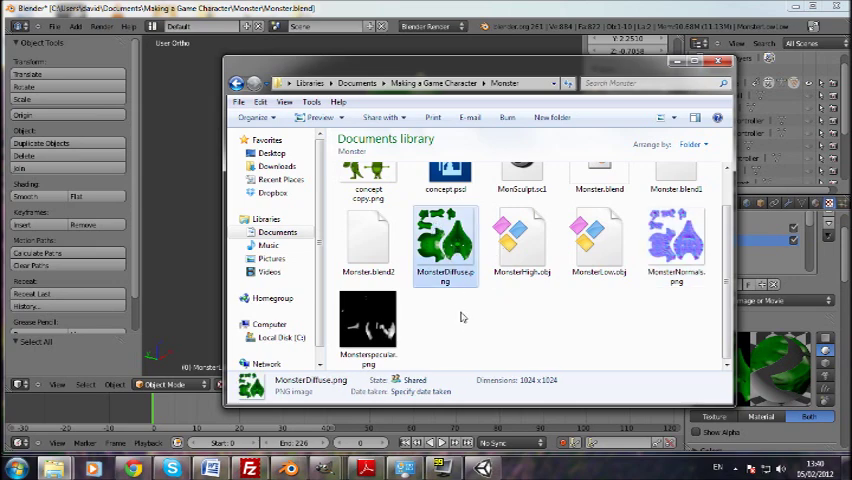
pyautogui.doubleClick(675, 240)
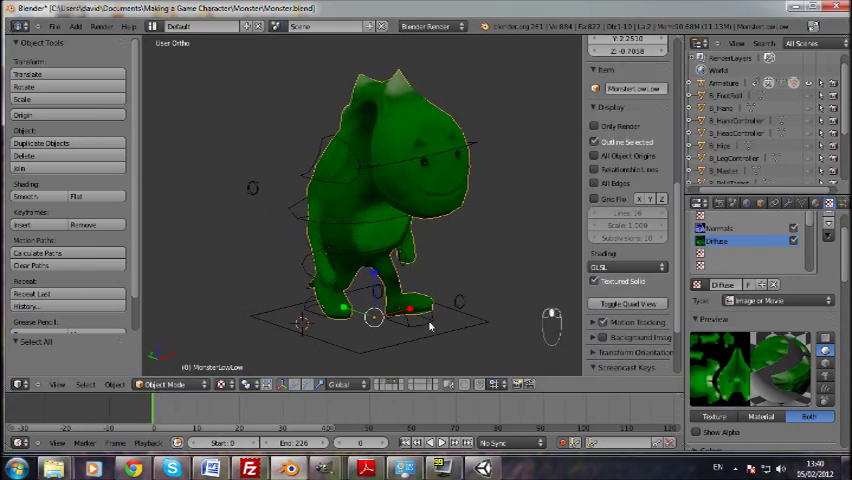
pyautogui.click(55, 26)
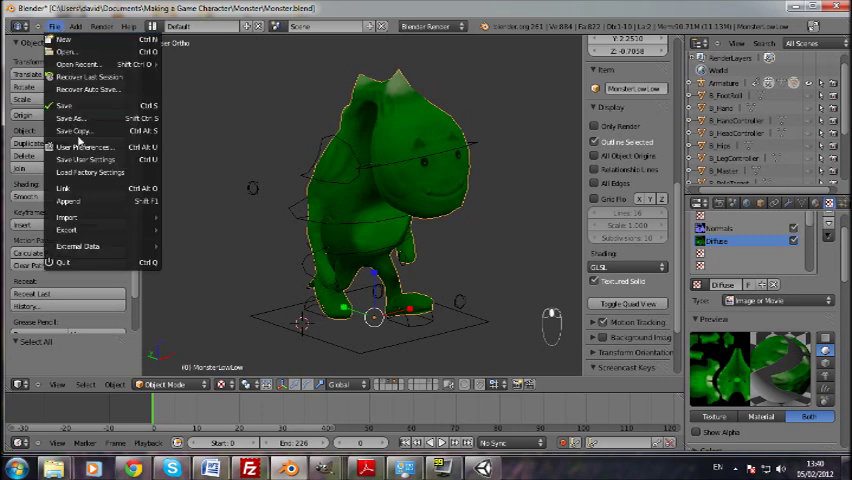
pyautogui.click(83, 147)
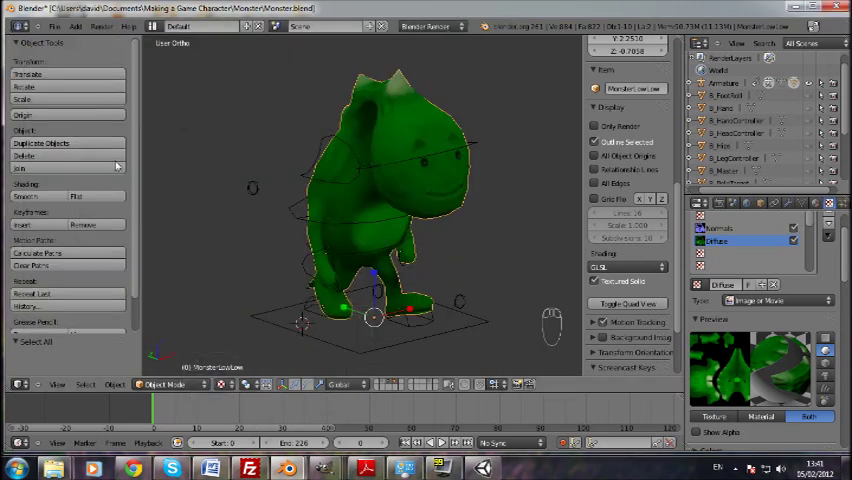
pyautogui.click(55, 26)
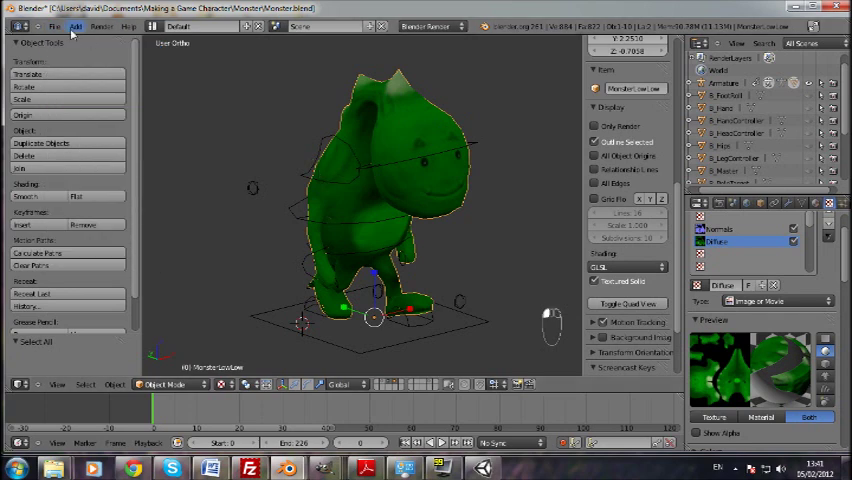
pyautogui.click(54, 26)
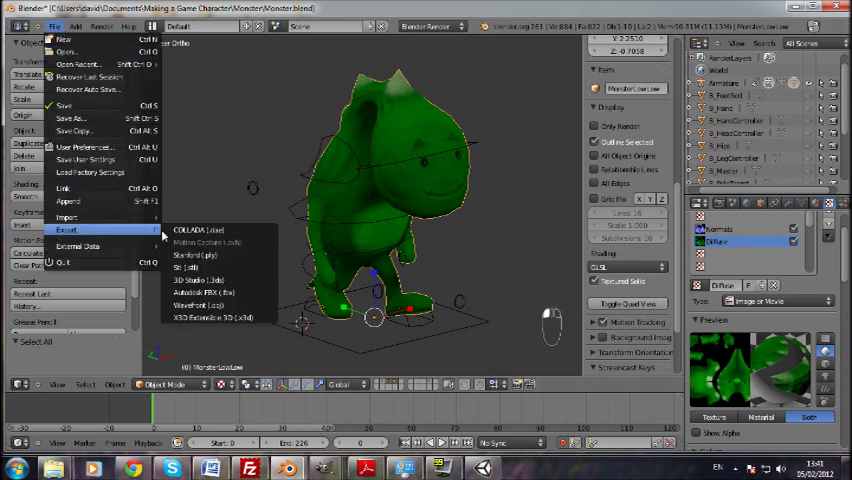
pyautogui.moveTo(200, 293)
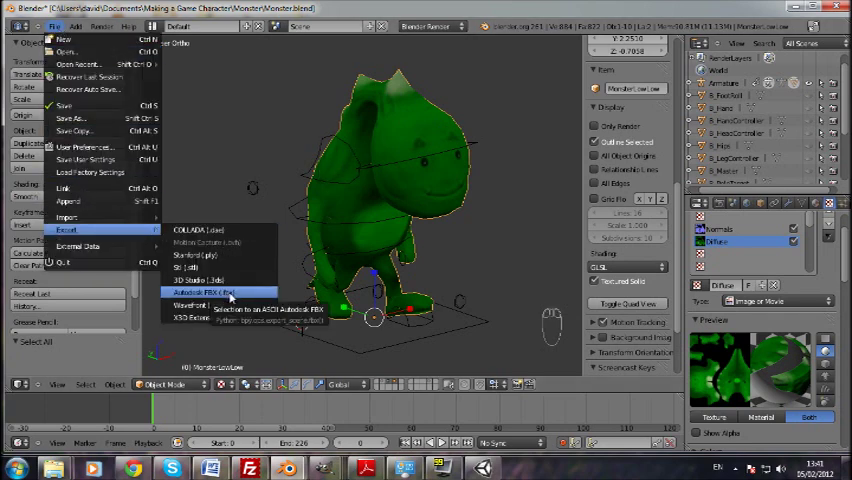
pyautogui.click(203, 291)
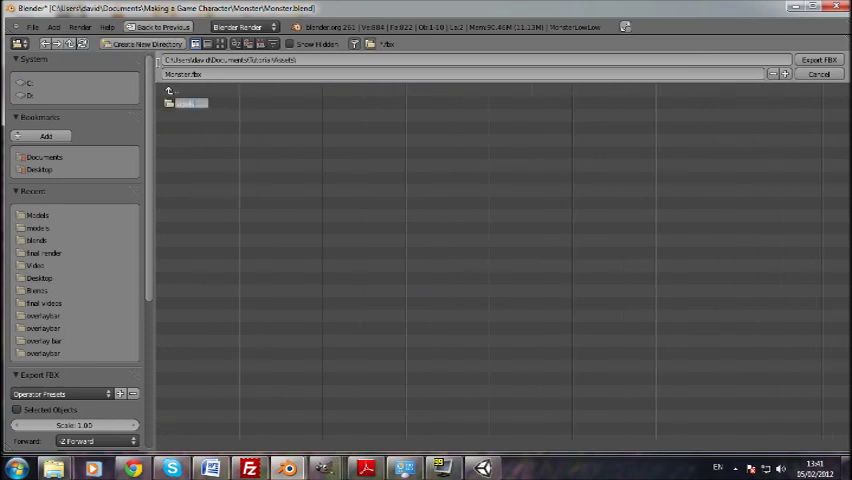
# Step: Export Monster.fbx into the Models folder with selected-objects export enabled
pyautogui.doubleClick(37, 214)
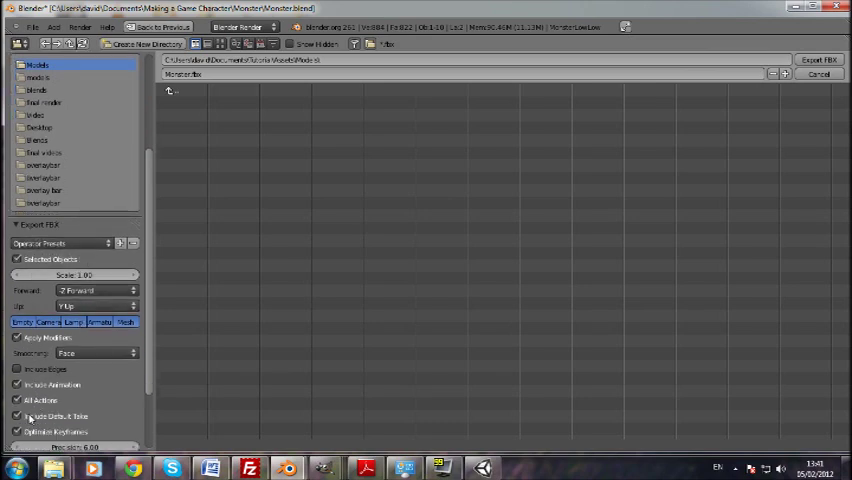
pyautogui.click(17, 416)
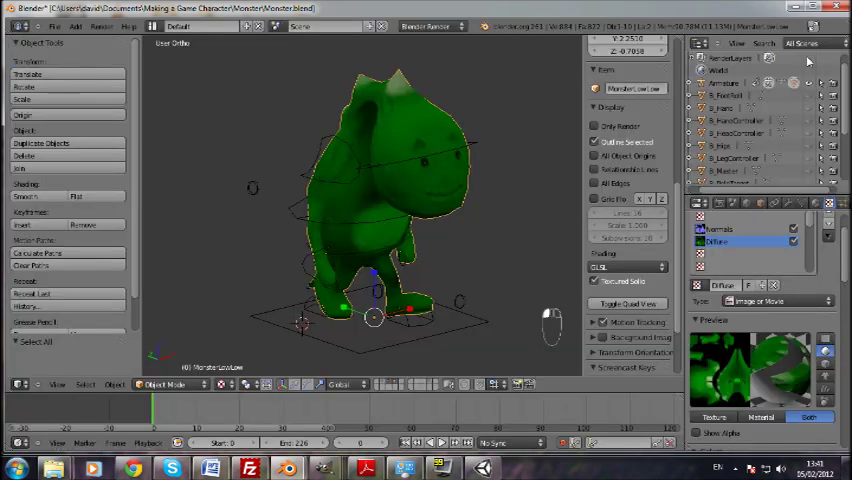
pyautogui.moveTo(488, 442)
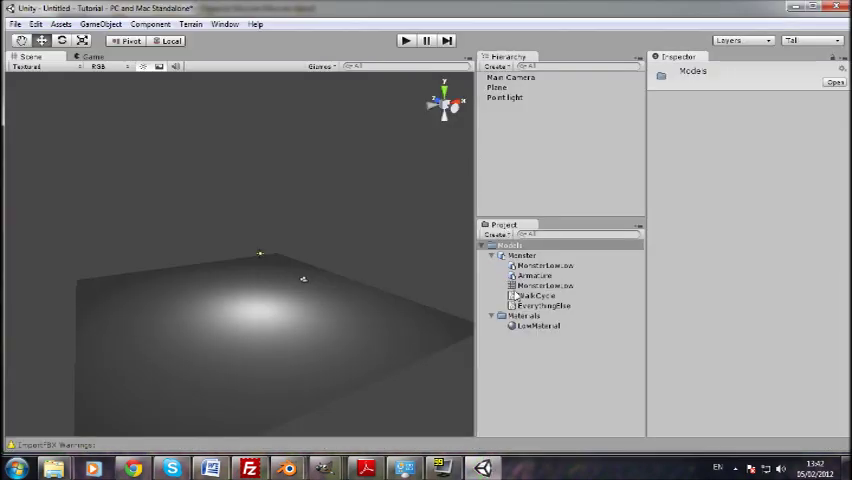
# Step: Select the reimported Monster asset to view its import settings and preview
pyautogui.click(521, 256)
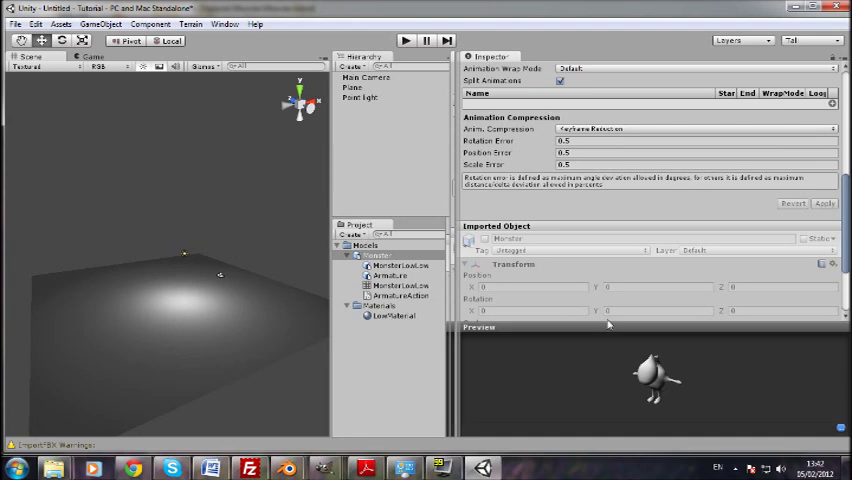
pyautogui.moveTo(553, 322)
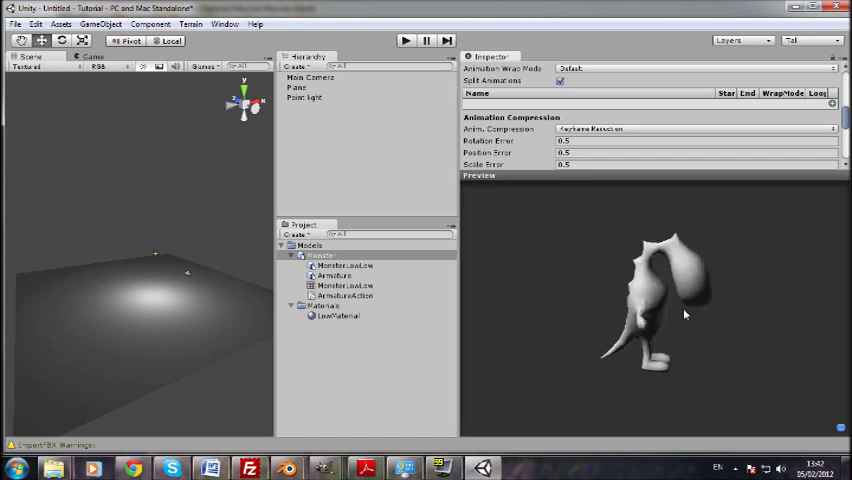
# Step: Inspect MonsterLowLow, its mesh and the ArmatureAction clip, then fold the Monster asset
pyautogui.click(345, 265)
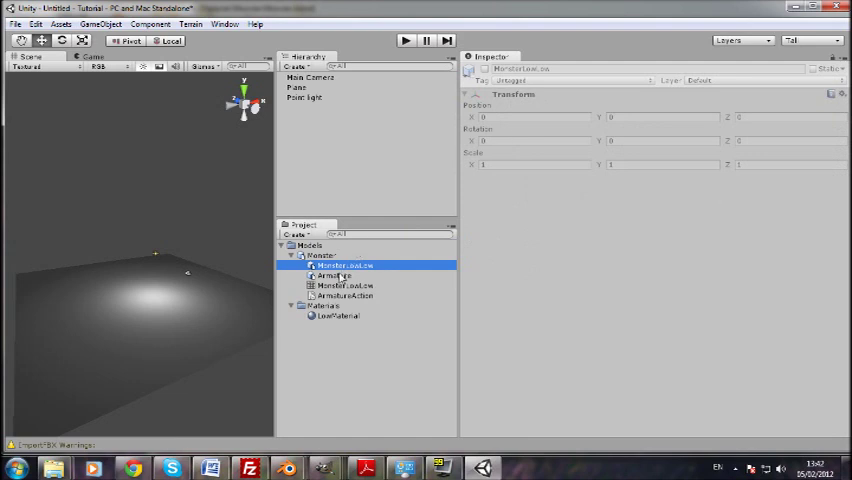
pyautogui.click(335, 275)
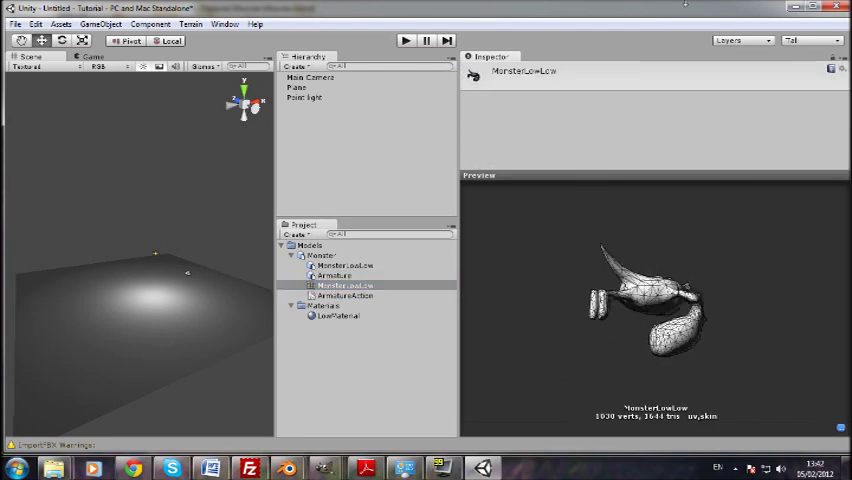
pyautogui.moveTo(650, 310); pyautogui.dragTo(718, 357)
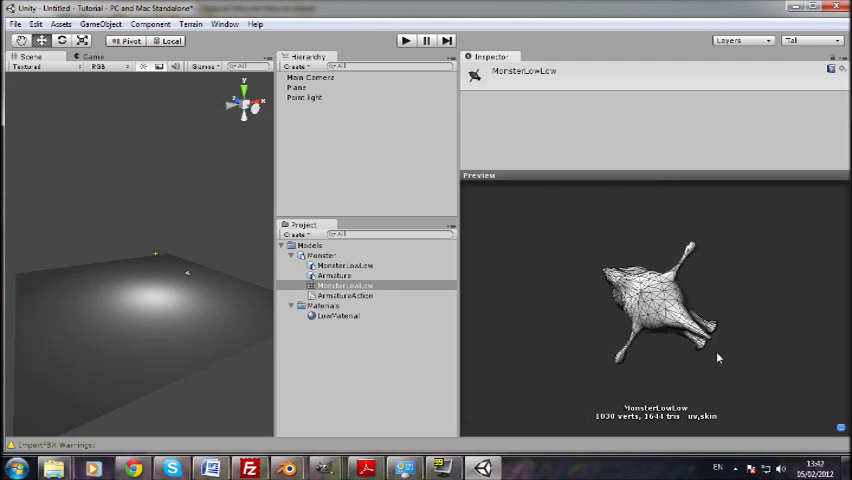
pyautogui.click(350, 296)
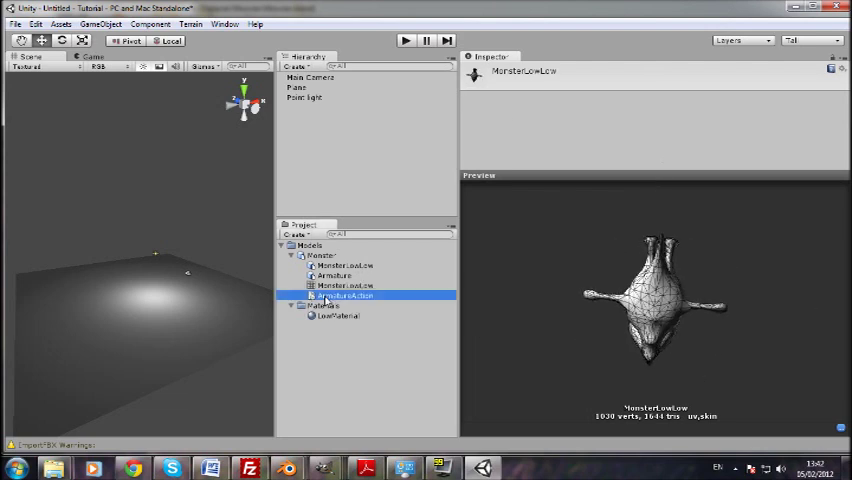
pyautogui.click(322, 256)
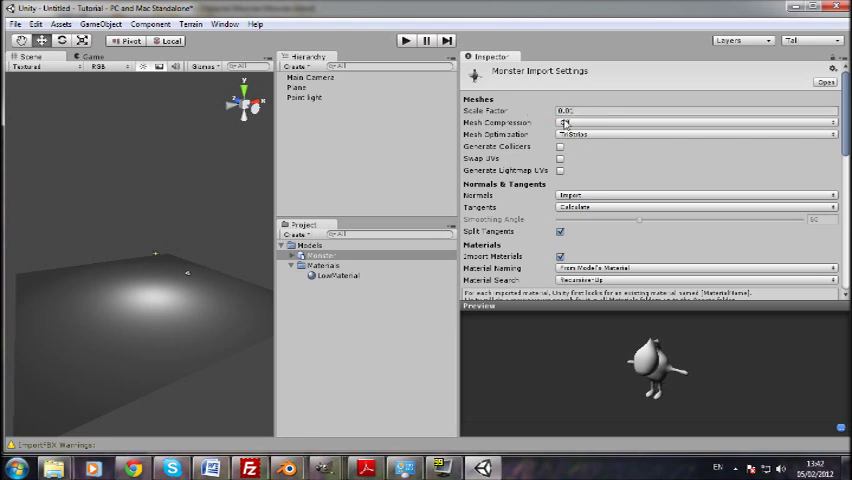
# Step: Set the Monster model's Scale Factor to 1, leaving Normals on Import
pyautogui.click(695, 122)
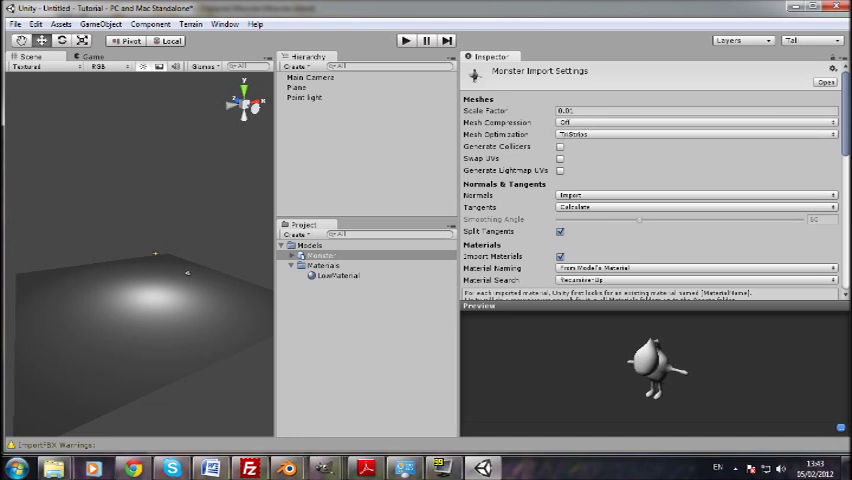
pyautogui.click(693, 110)
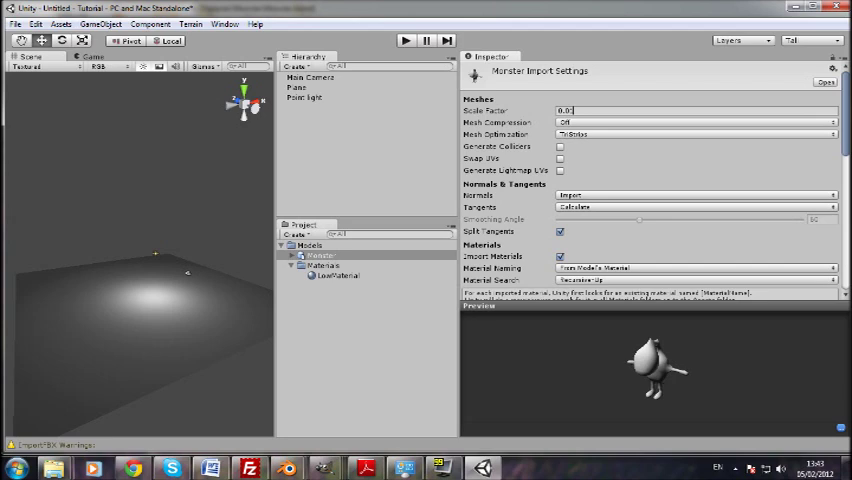
pyautogui.write('1')
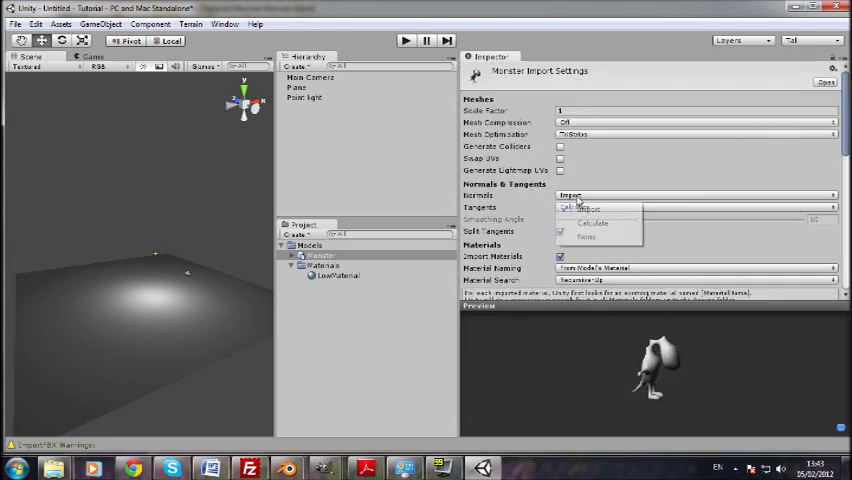
pyautogui.click(594, 223)
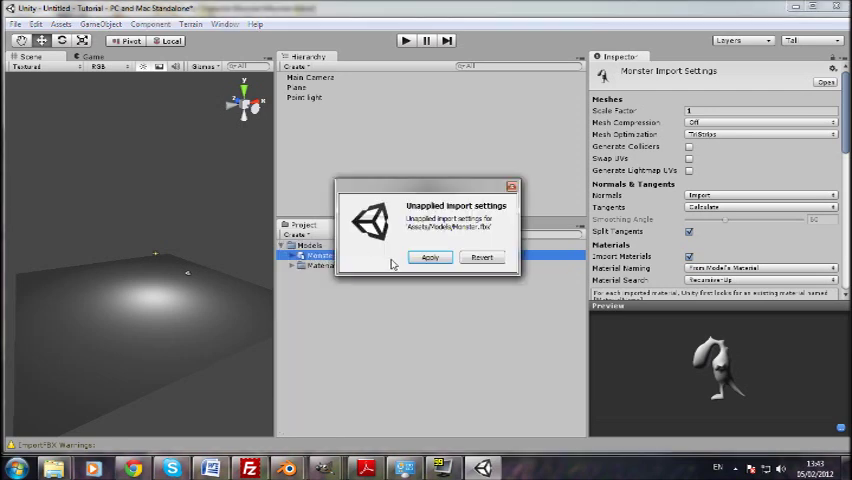
# Step: Apply the import change, then expand the new textures folder and view MonsterDiffuse
pyautogui.click(430, 257)
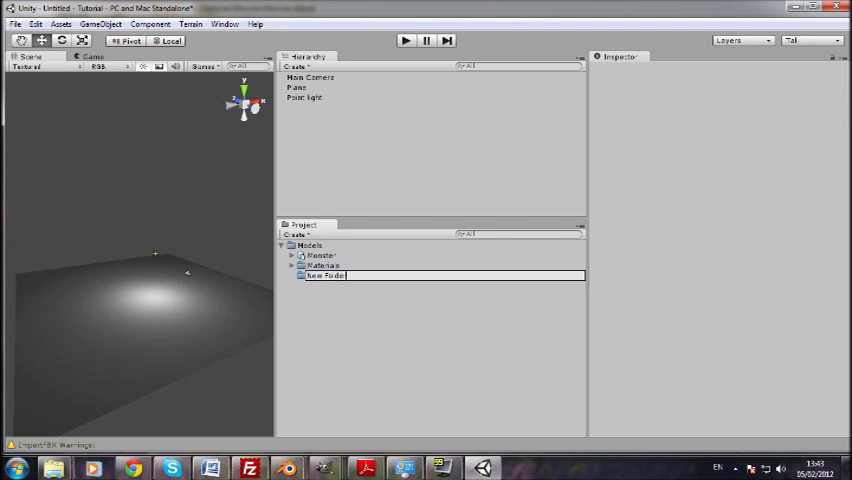
pyautogui.write('test')
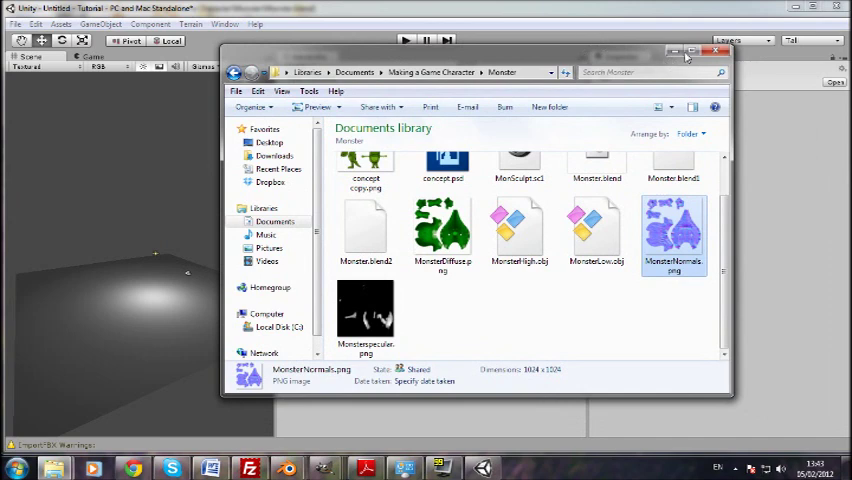
pyautogui.click(717, 51)
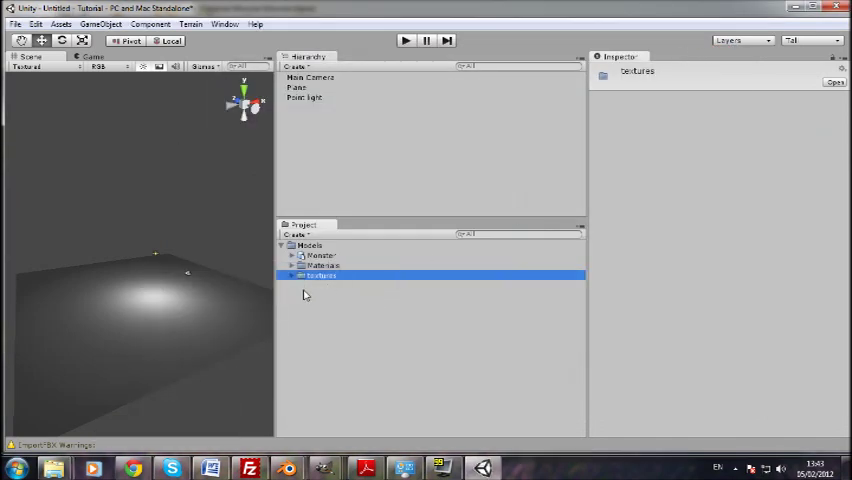
pyautogui.click(291, 274)
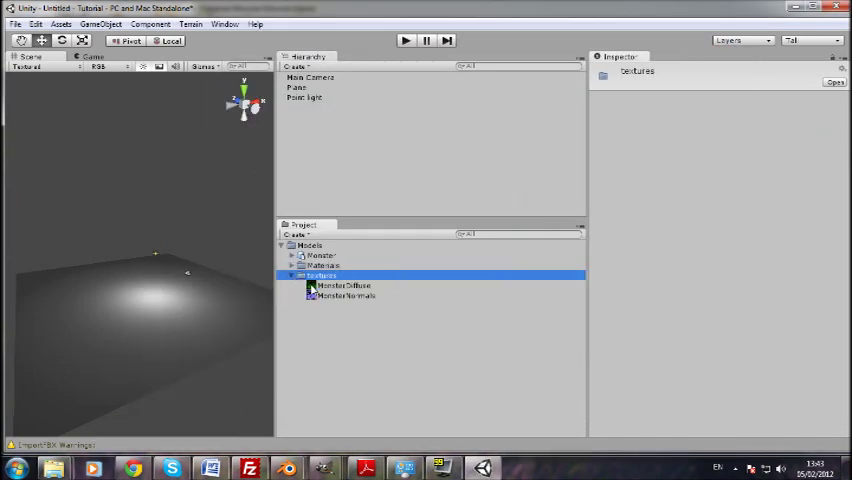
pyautogui.click(343, 285)
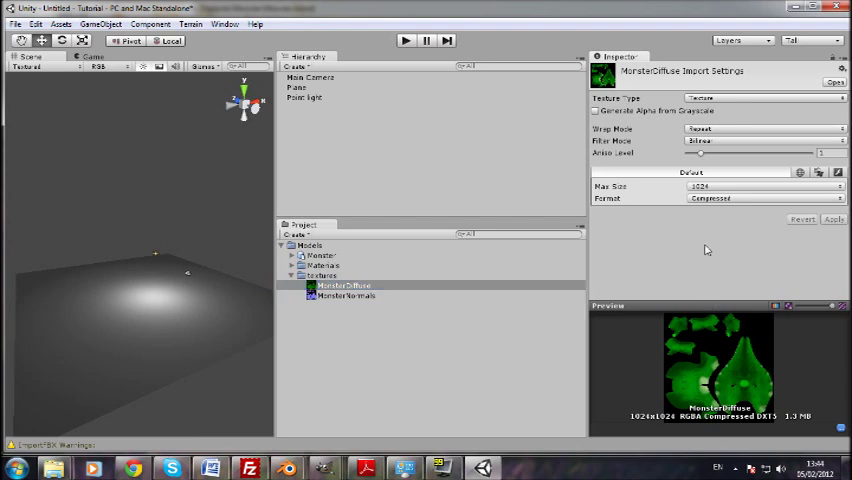
# Step: Set MonsterNormals' Texture Type to Normal map and apply it
pyautogui.click(342, 295)
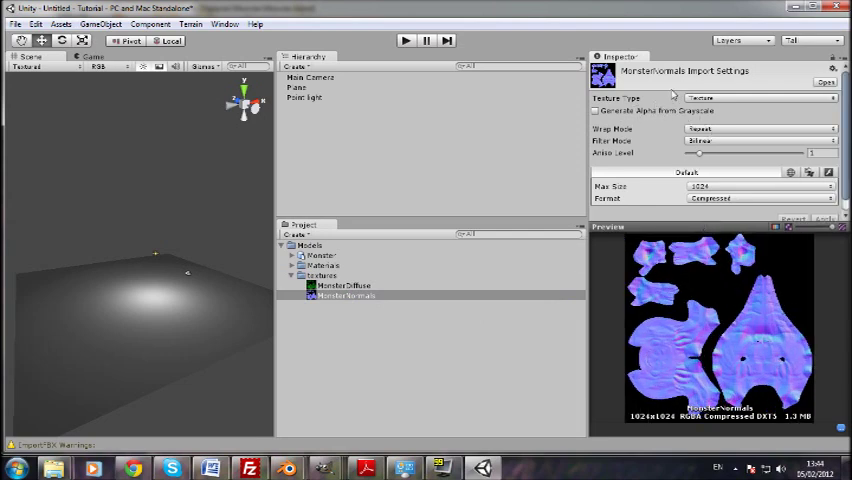
pyautogui.click(760, 97)
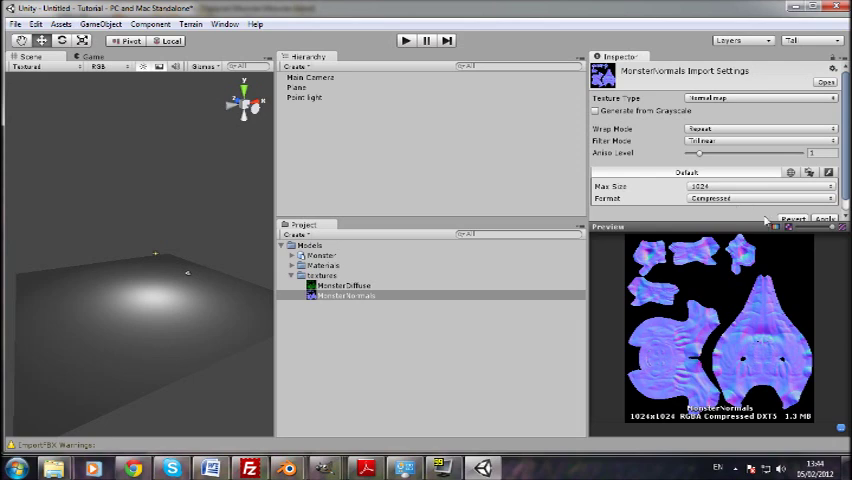
pyautogui.moveTo(822, 222)
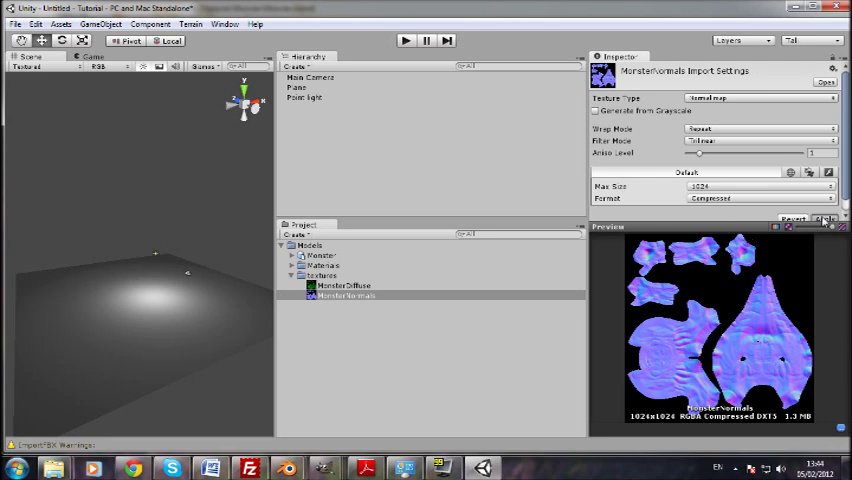
pyautogui.click(826, 218)
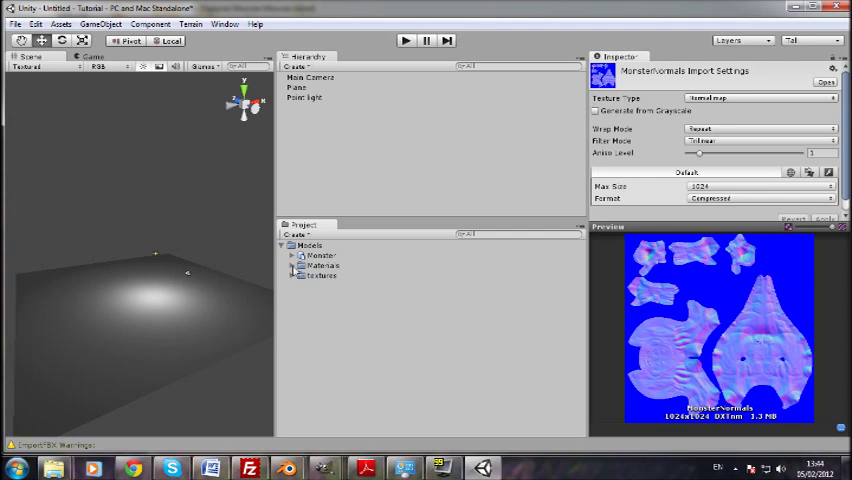
pyautogui.click(338, 274)
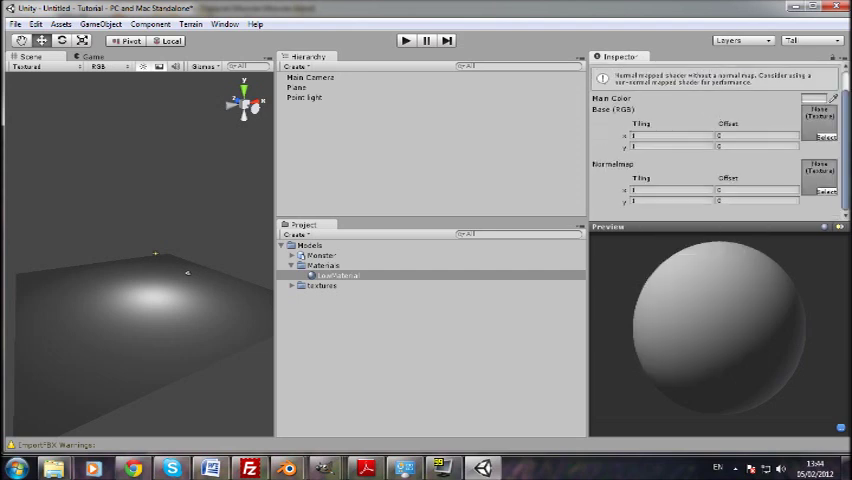
# Step: Give LowMaterial Bumped Diffuse with MonsterDiffuse base and MonsterNormals normal map
pyautogui.click(340, 274)
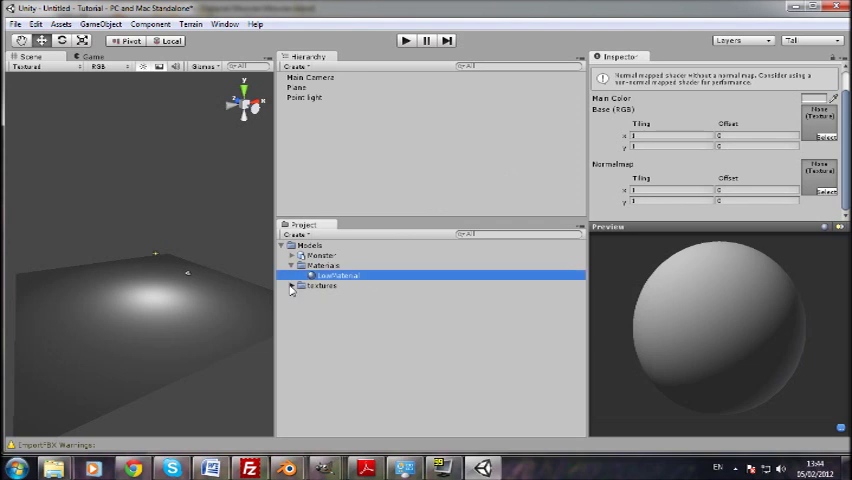
pyautogui.click(291, 285)
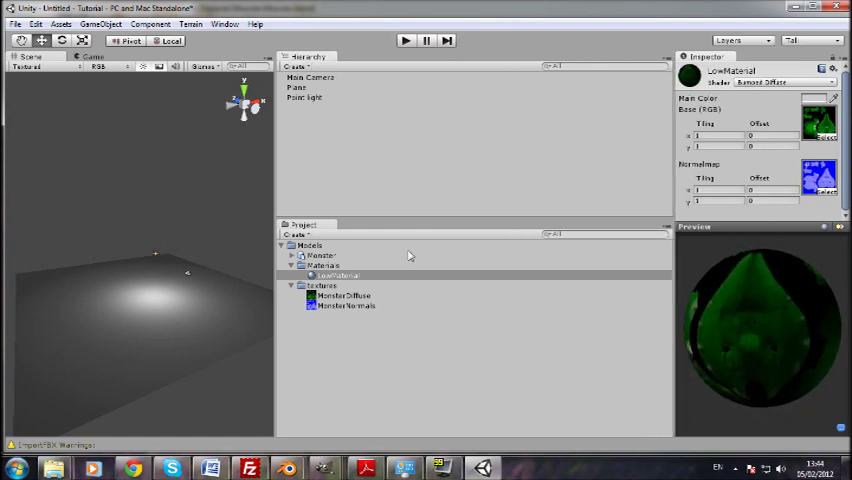
pyautogui.click(322, 255)
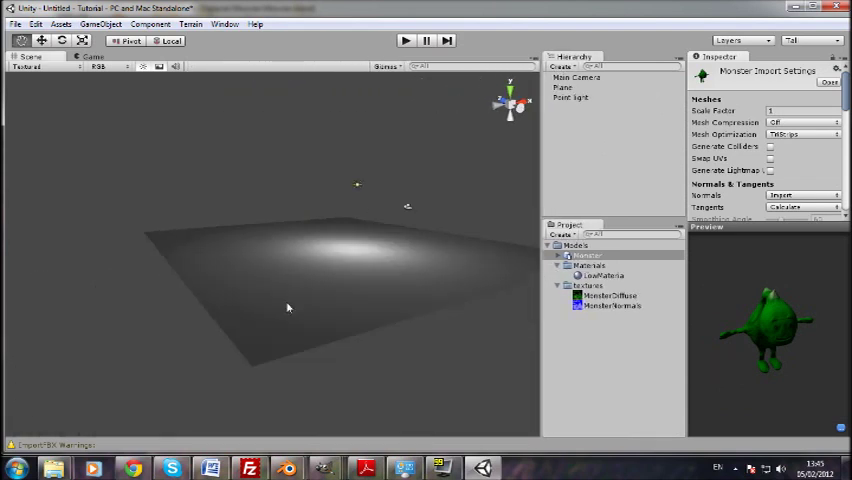
# Step: Select the Monster model to preview it with its green texture
pyautogui.click(588, 255)
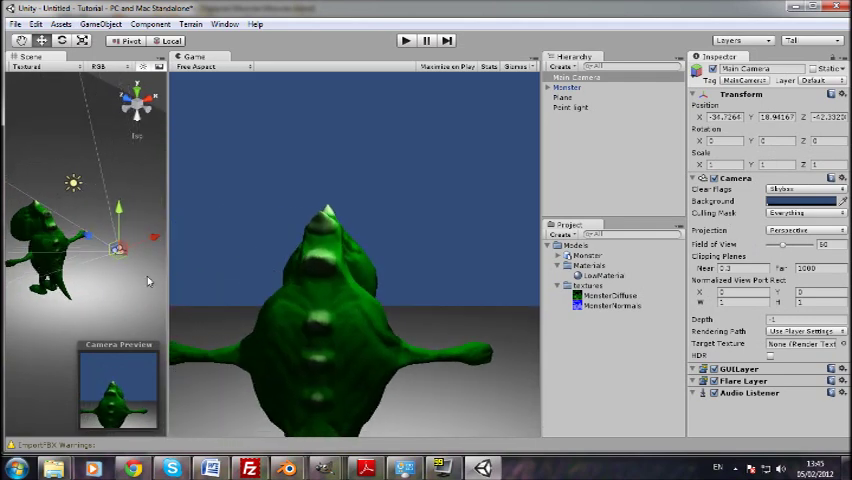
# Step: Select the Monster object in the scene, then the Monster model asset
pyautogui.click(567, 87)
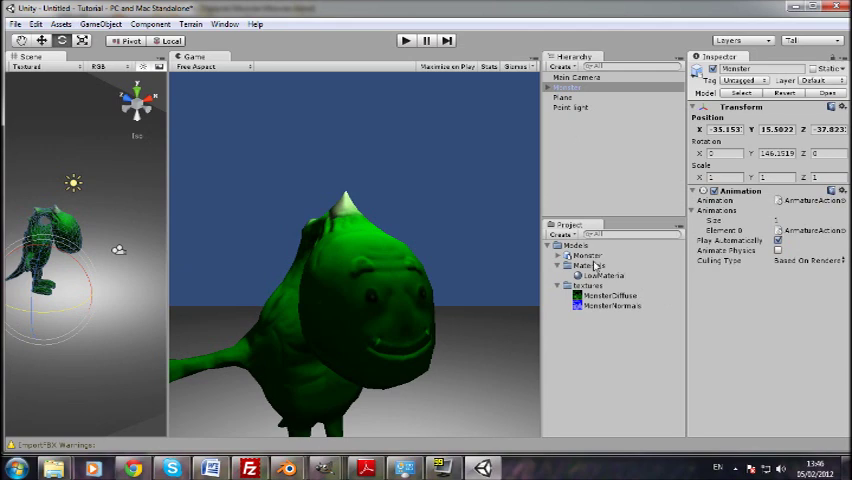
pyautogui.click(587, 255)
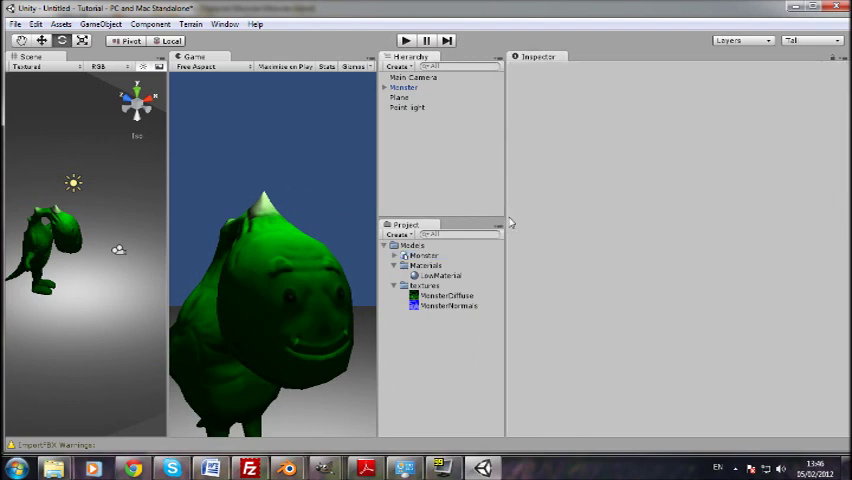
# Step: Split the Monster animation into a looping WalkCycle clip (frames 0–31) and Everythingelse, then apply
pyautogui.click(423, 255)
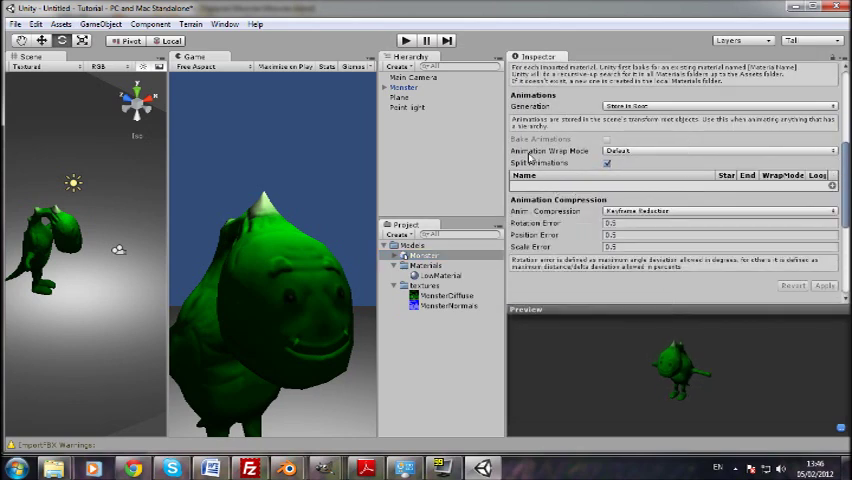
pyautogui.click(607, 162)
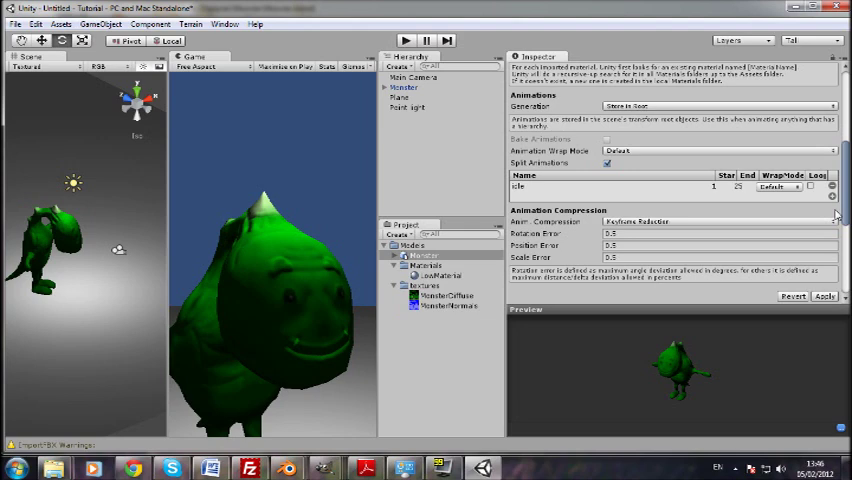
pyautogui.moveTo(837, 210)
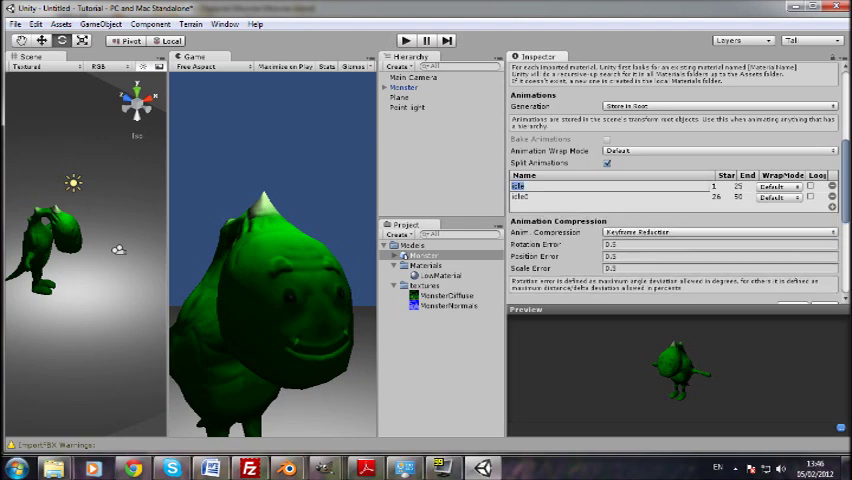
pyautogui.write('WalkCyc')
pyautogui.click(610, 196)
pyautogui.write('Everythingels')
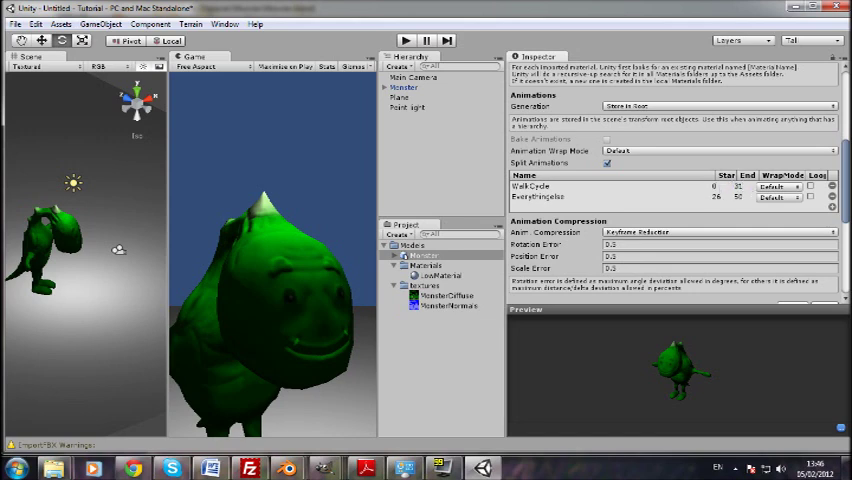
pyautogui.click(780, 187)
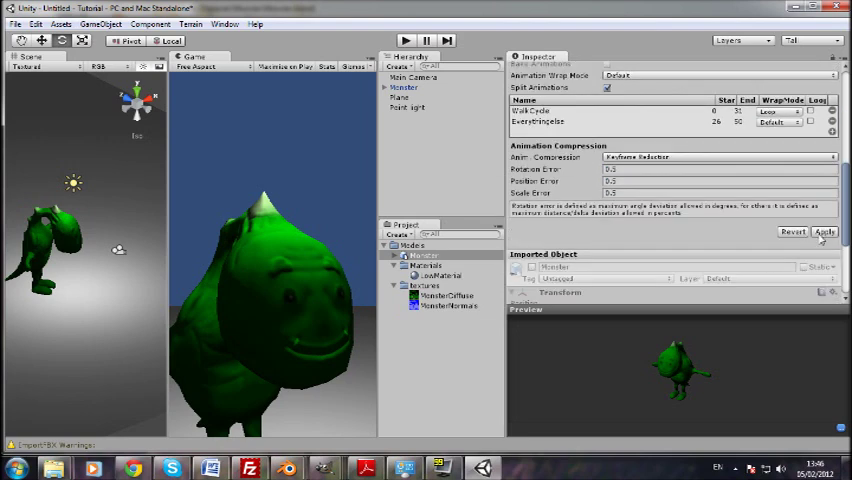
pyautogui.click(824, 231)
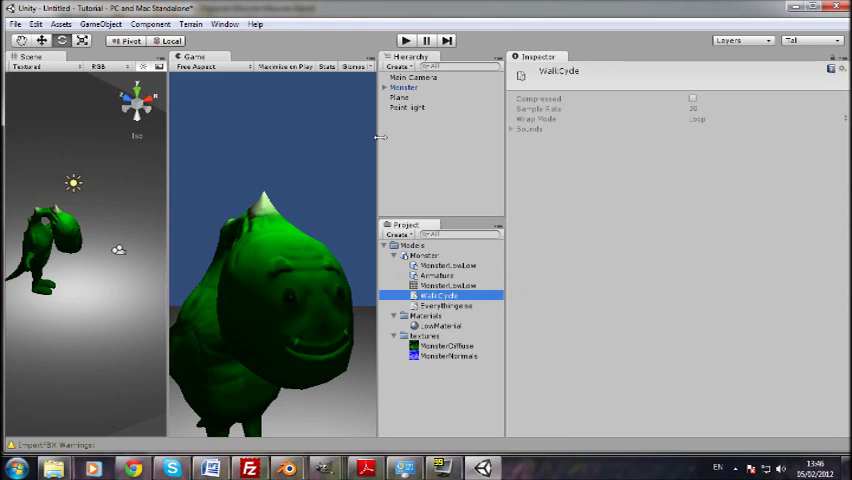
# Step: Select Main Camera in the Hierarchy to show its transform and camera properties
pyautogui.click(403, 87)
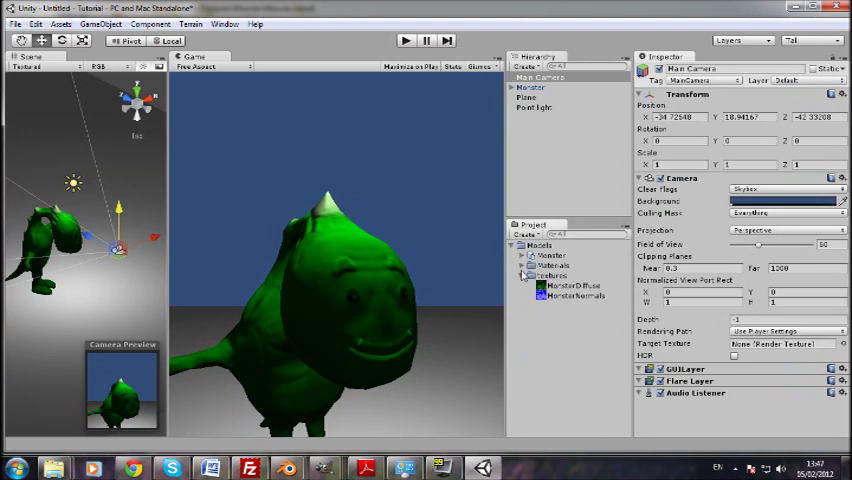
# Step: Create the ANiamtion C# script from the Project panel and open it in MonoDevelop
pyautogui.click(528, 234)
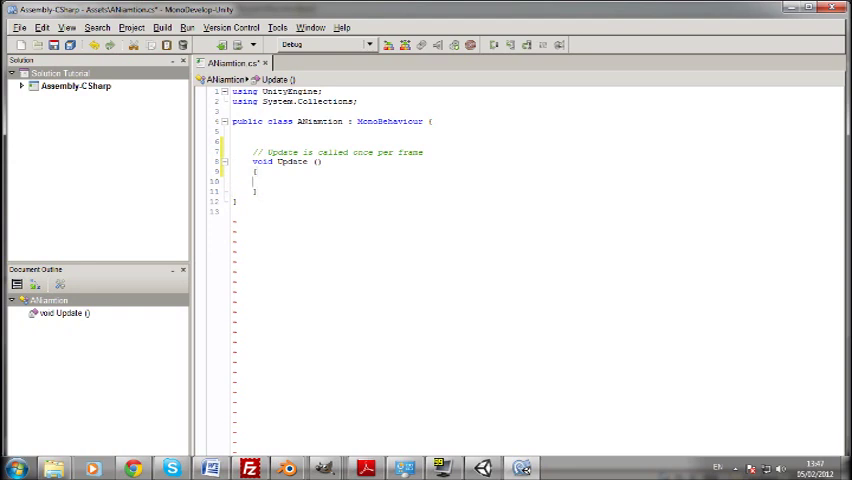
# Step: Add an if (Input.GetKeyDown("space")) condition inside Update
pyautogui.write('if(')
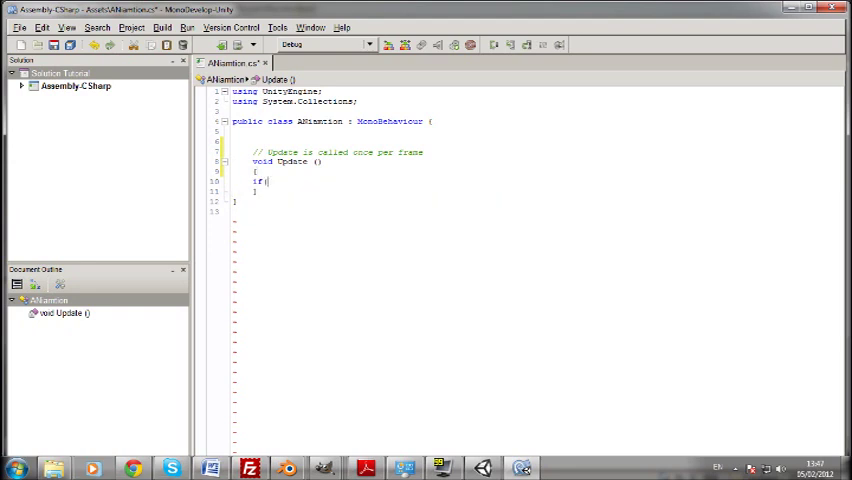
pyautogui.write('Input')
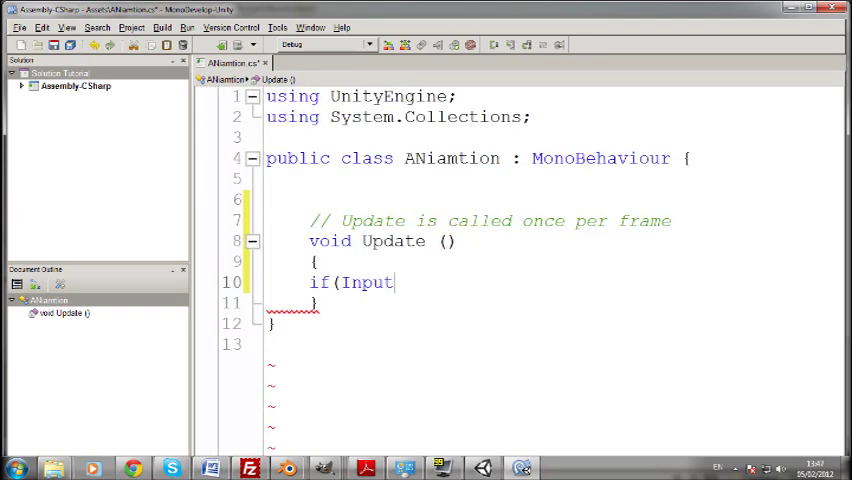
pyautogui.write('.')
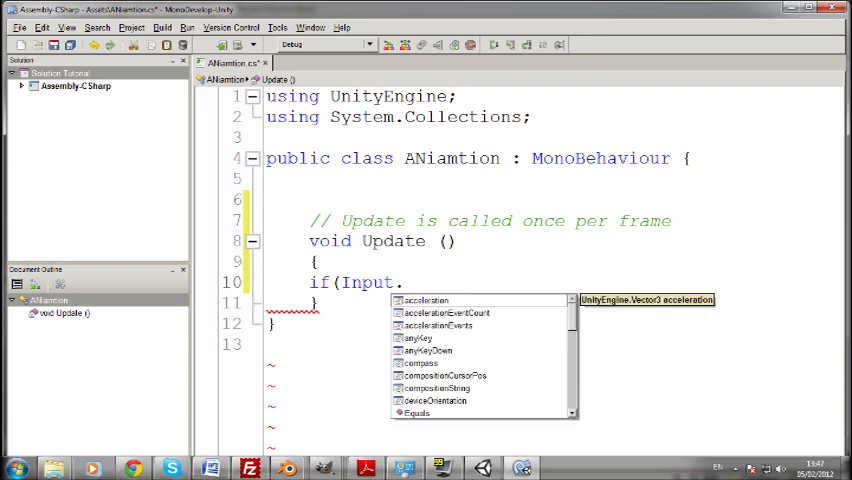
pyautogui.write('Get')
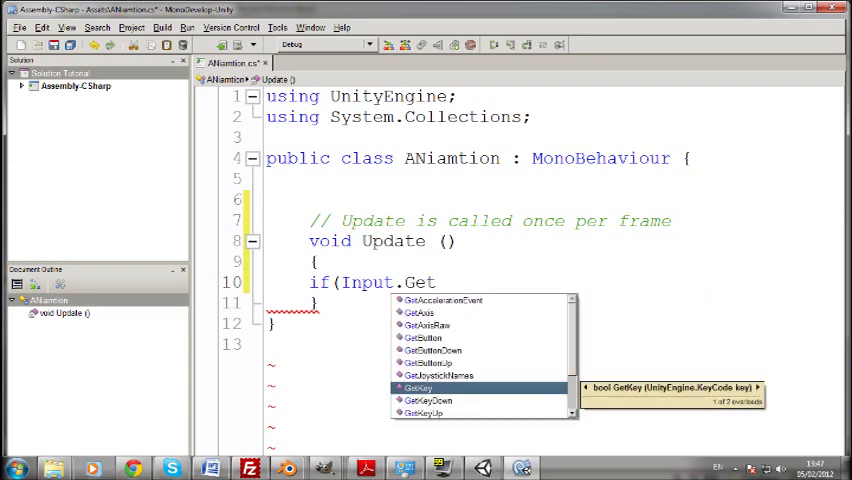
pyautogui.write('KeyDown')
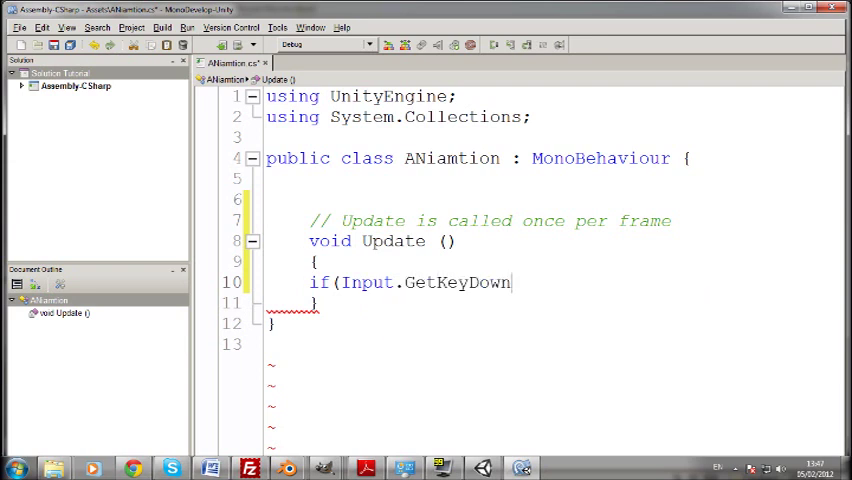
pyautogui.write('("')
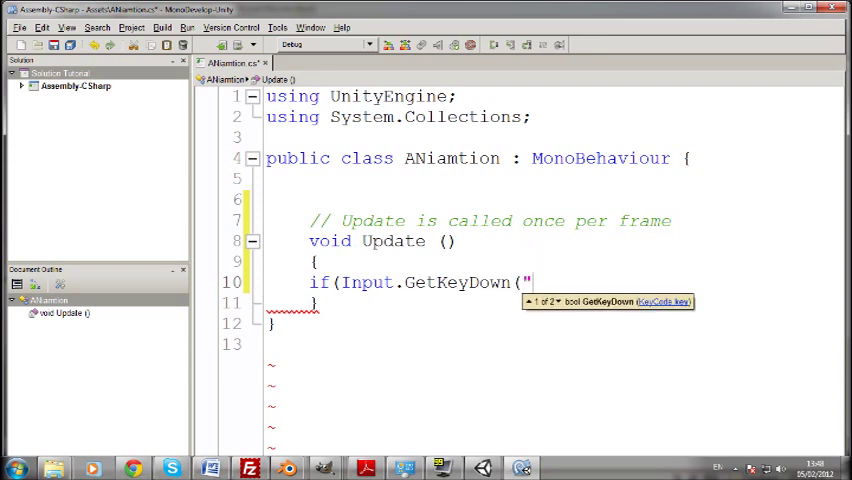
pyautogui.write('space')
pyautogui.write('{')
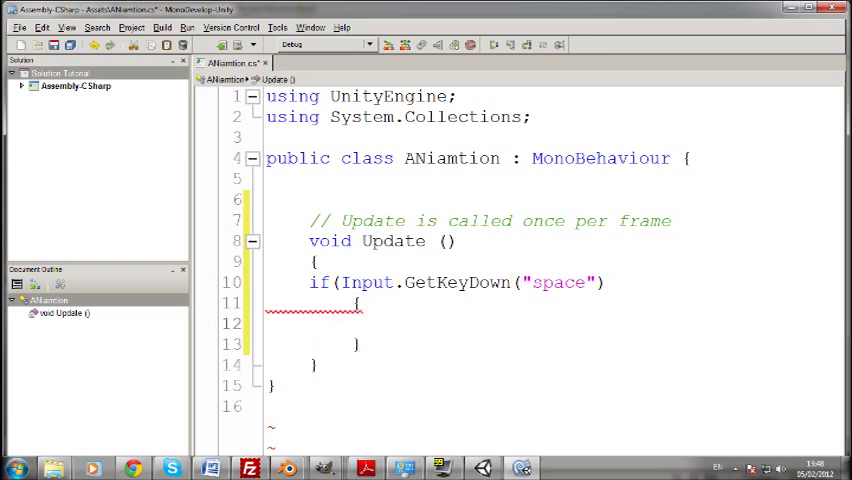
pyautogui.write(')')
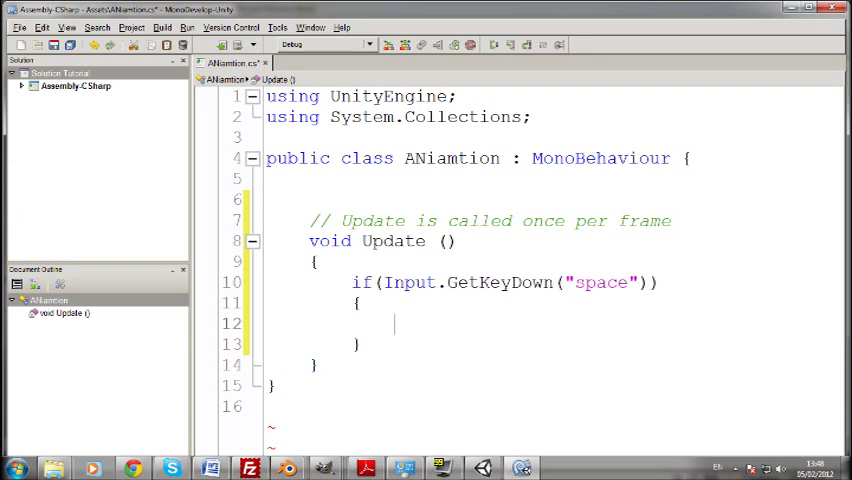
# Step: Call animation.CrossFade("WalkCycle") inside the space-key condition
pyautogui.write('animation')
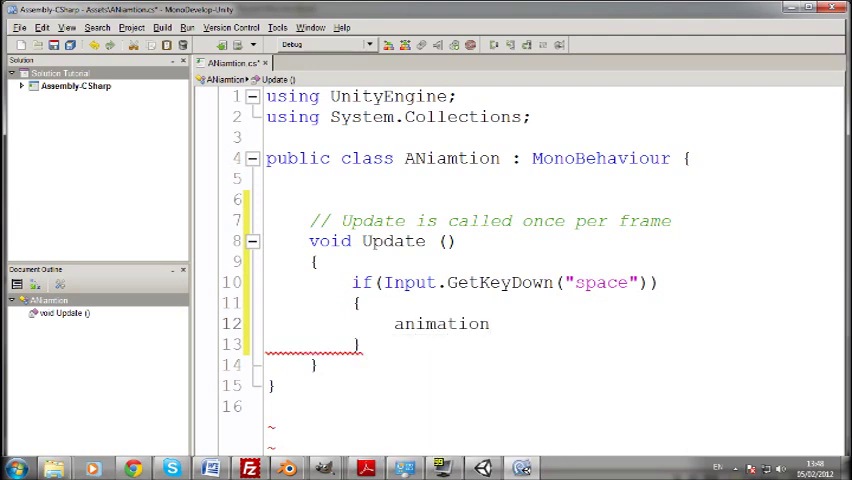
pyautogui.write('.c')
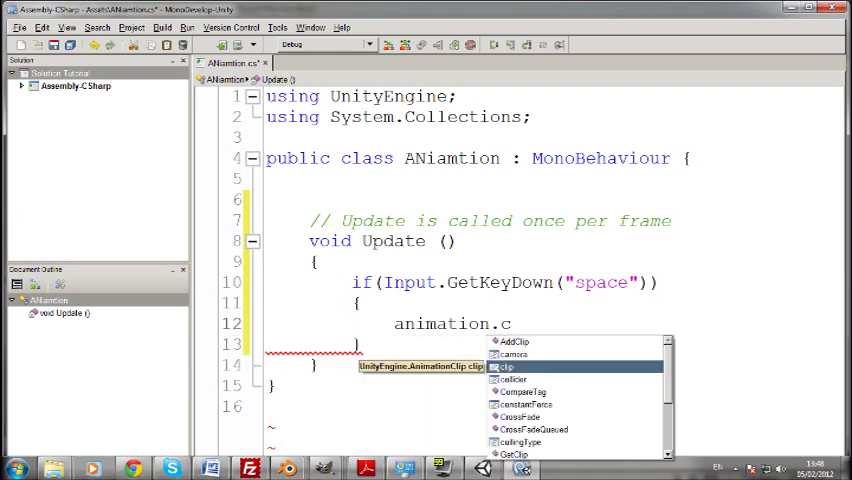
pyautogui.write('pl')
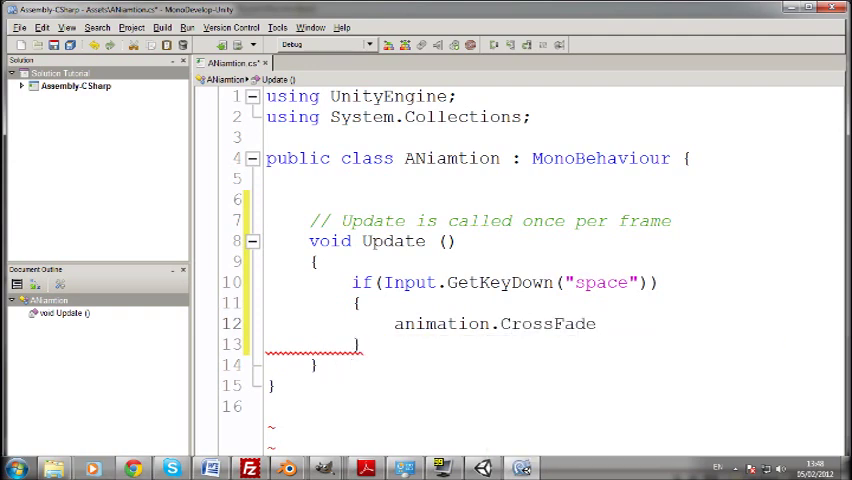
pyautogui.write('("')
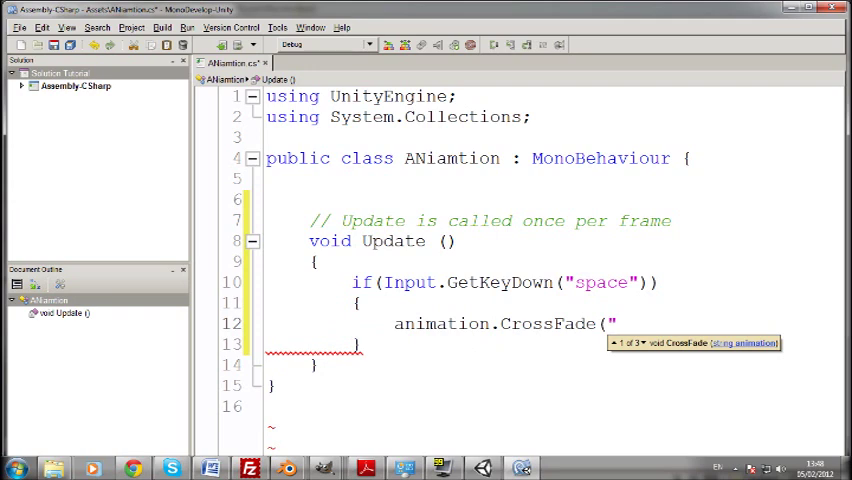
pyautogui.write('W')
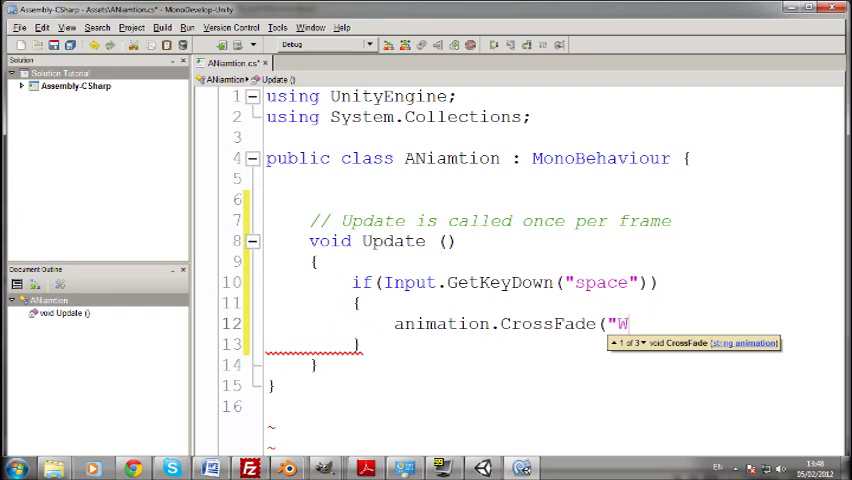
pyautogui.write('alkCycle')
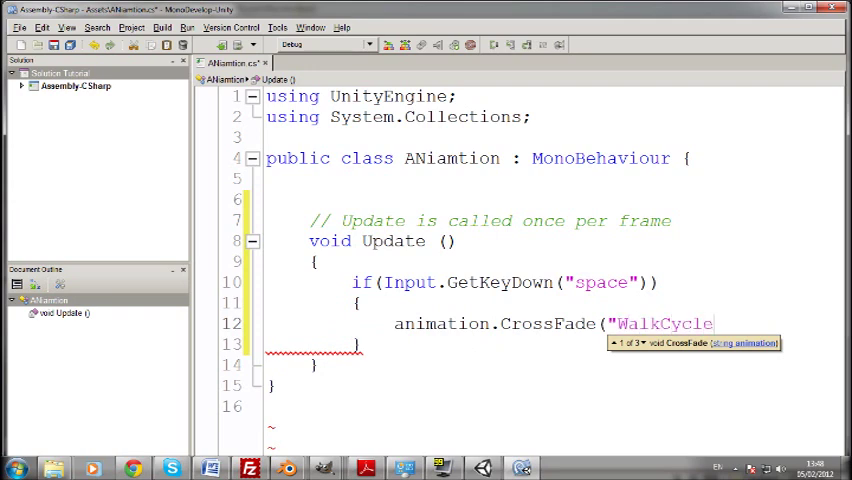
pyautogui.write('");')
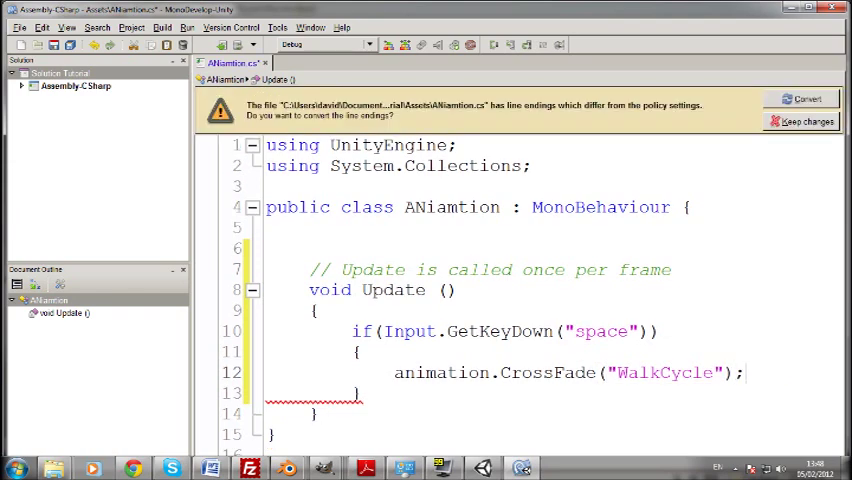
# Step: Keep line endings, add an else branch calling animation.Stop(), and save ANiamtion.cs
pyautogui.click(806, 121)
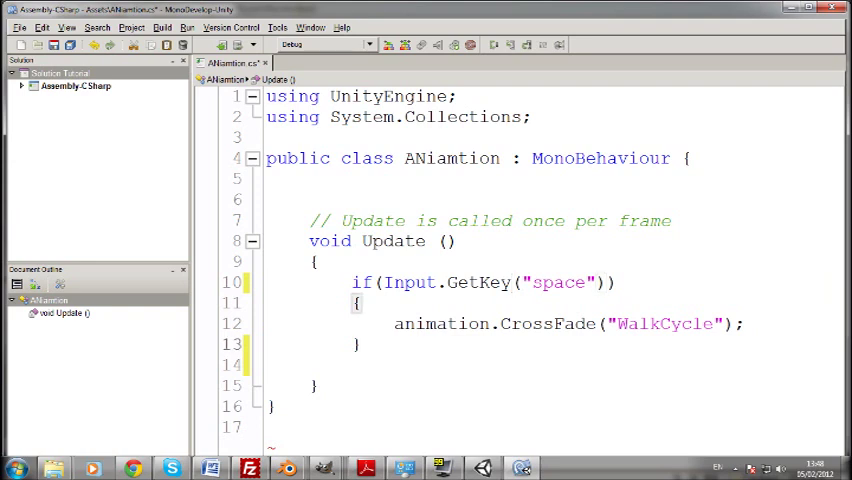
pyautogui.write('else{')
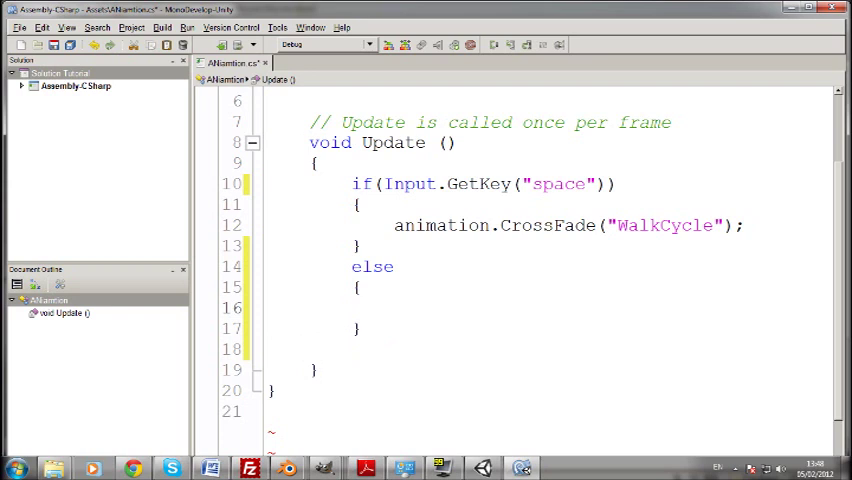
pyautogui.write('animation/')
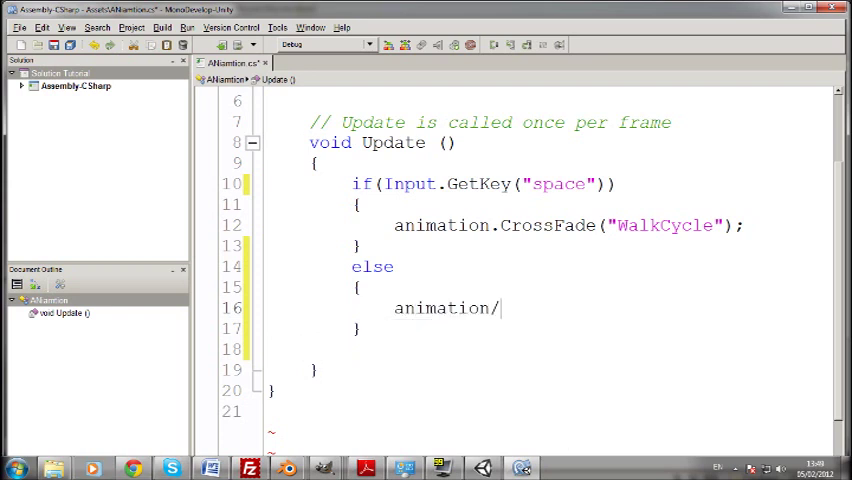
pyautogui.write('Stop')
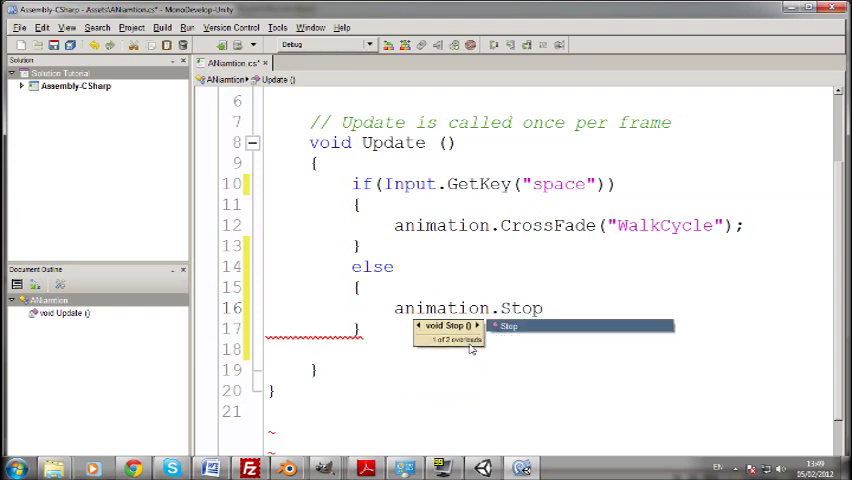
pyautogui.write('();')
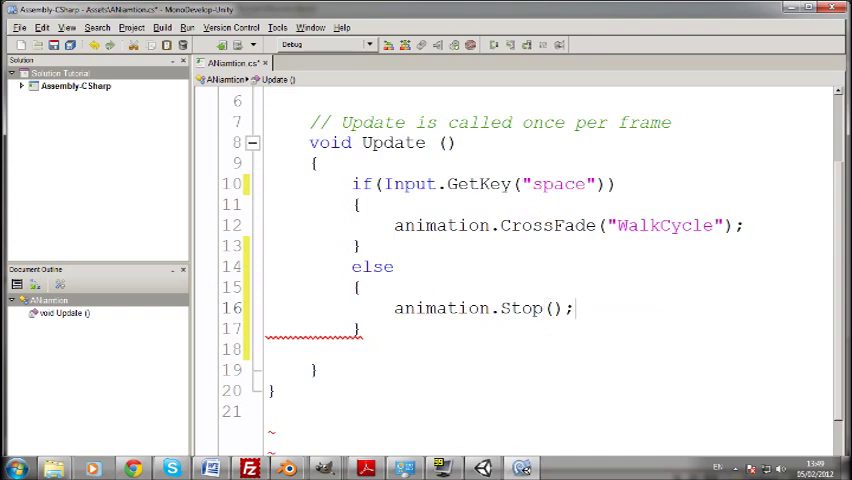
pyautogui.press('ctrl+s')
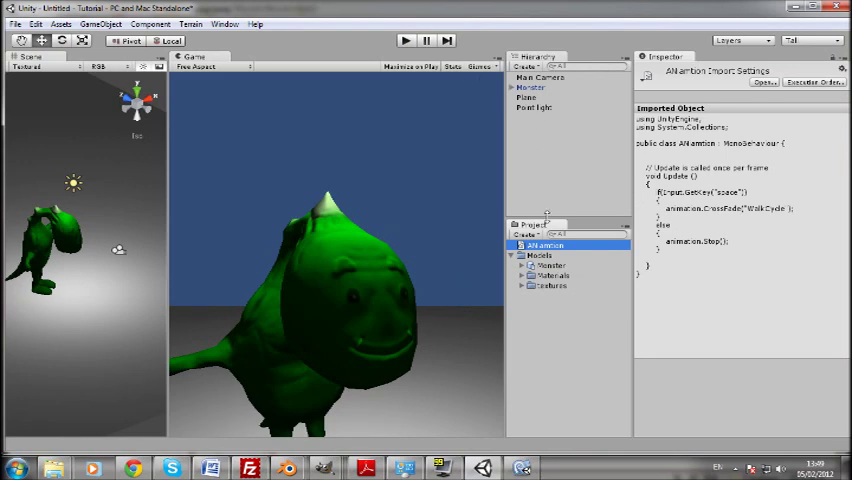
# Step: Select Monster to view its Animation and ANiamtion (Script) components
pyautogui.click(530, 88)
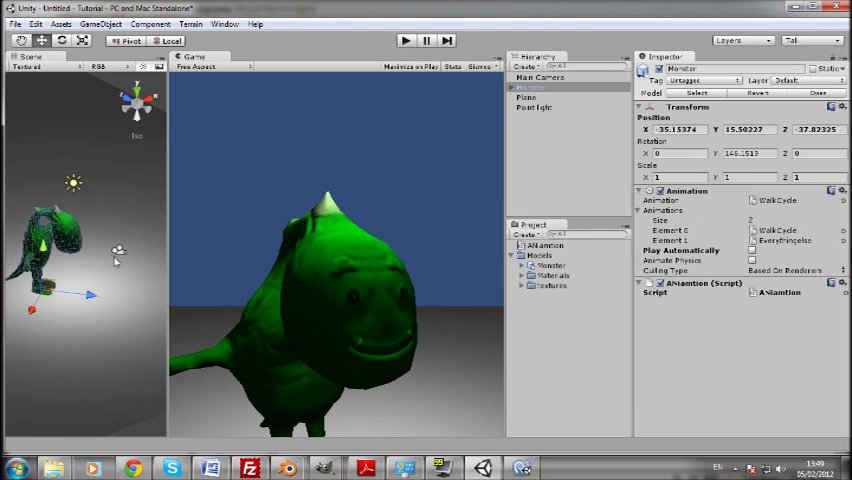
pyautogui.click(541, 77)
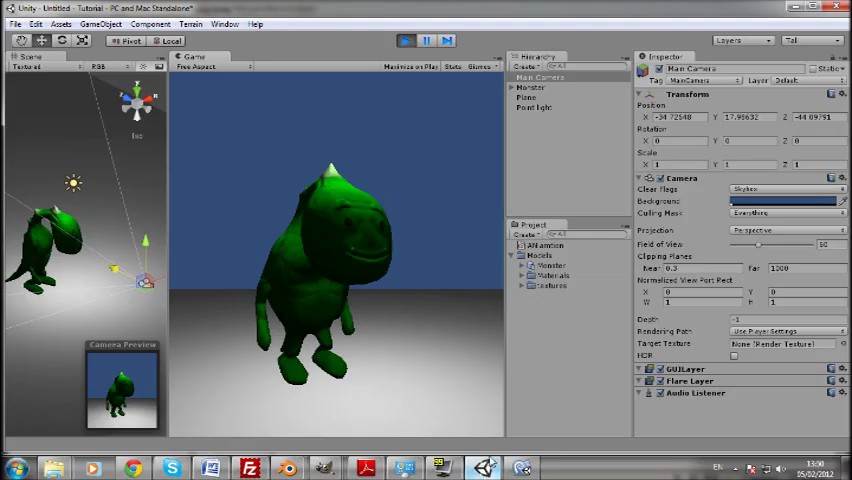
pyautogui.moveTo(388, 93)
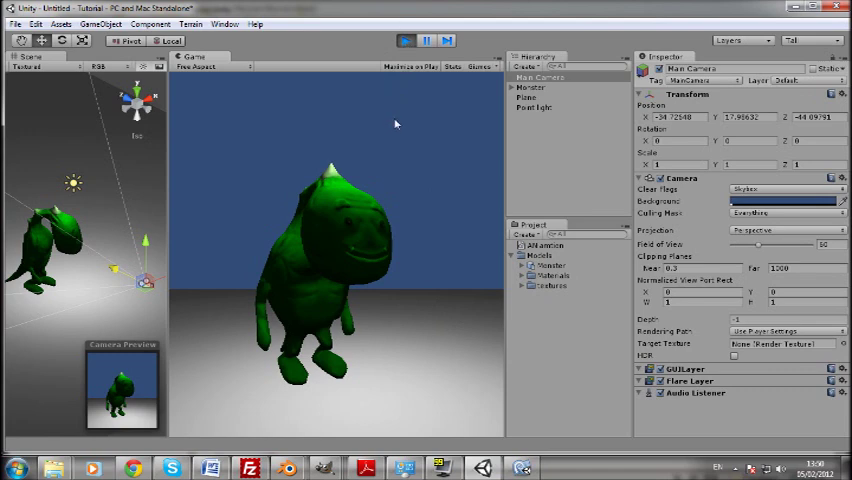
pyautogui.moveTo(391, 134)
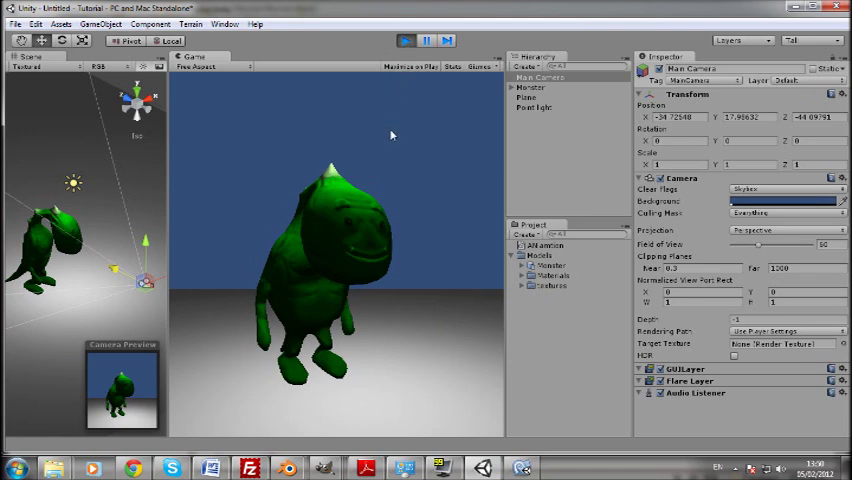